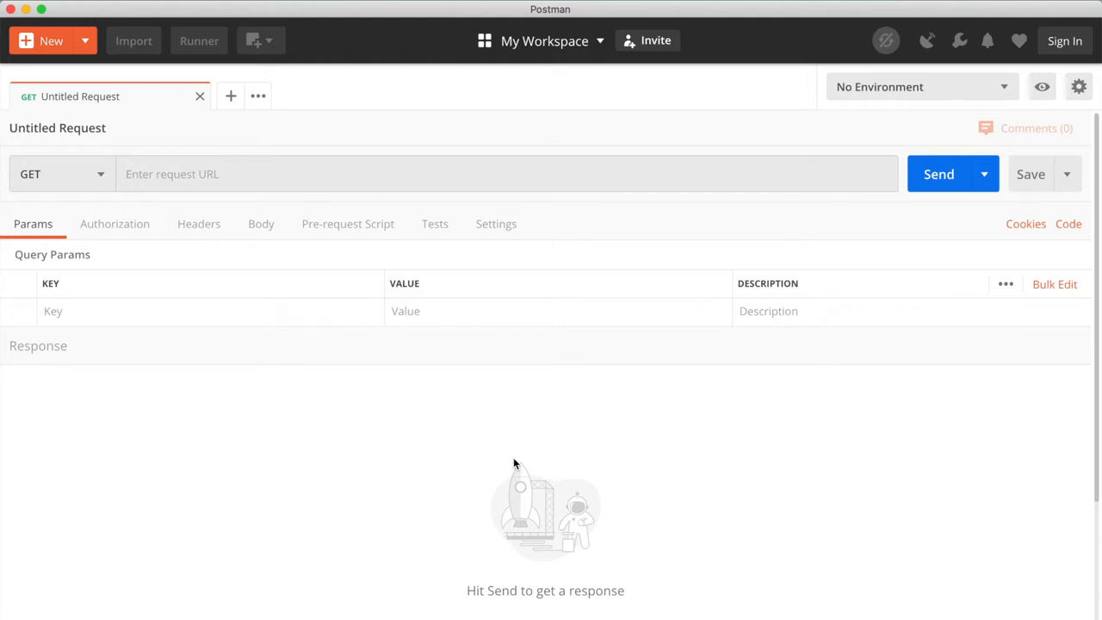
mouse_move(492, 272)
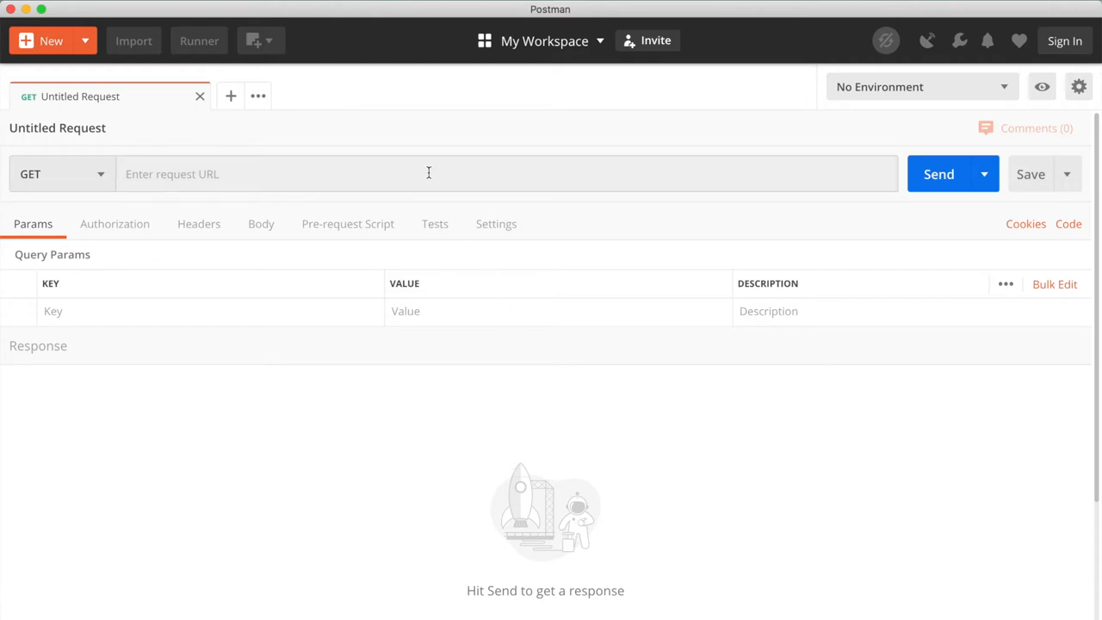
mouse_move(344, 301)
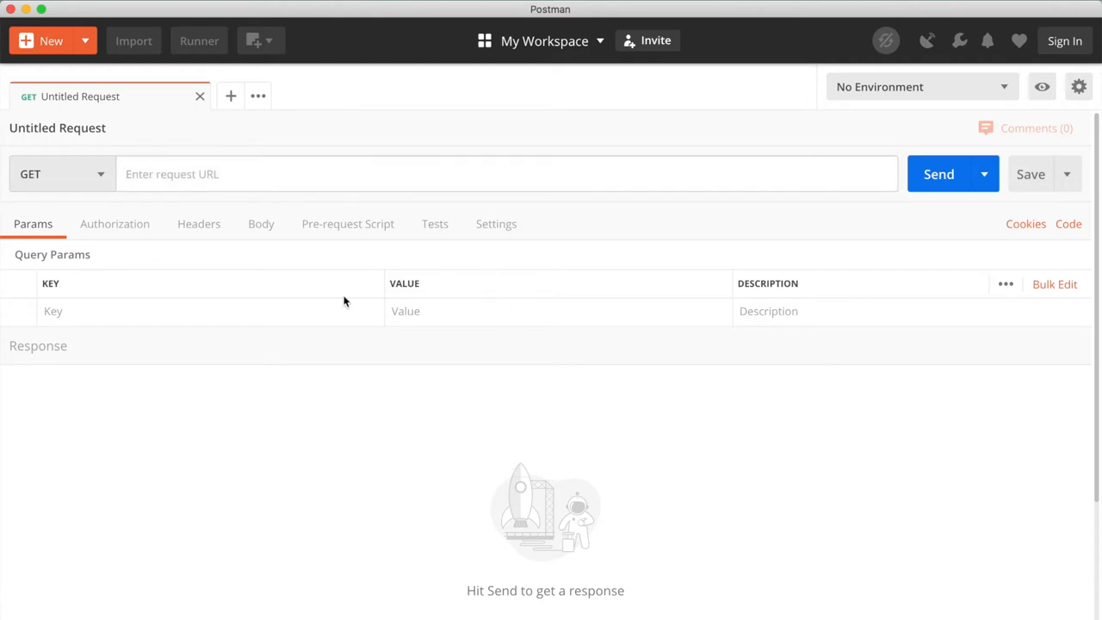
Step: Send GET localhost:5000/posts and highlight the single Learn Flask post in the 200 OK response
type("localhost")
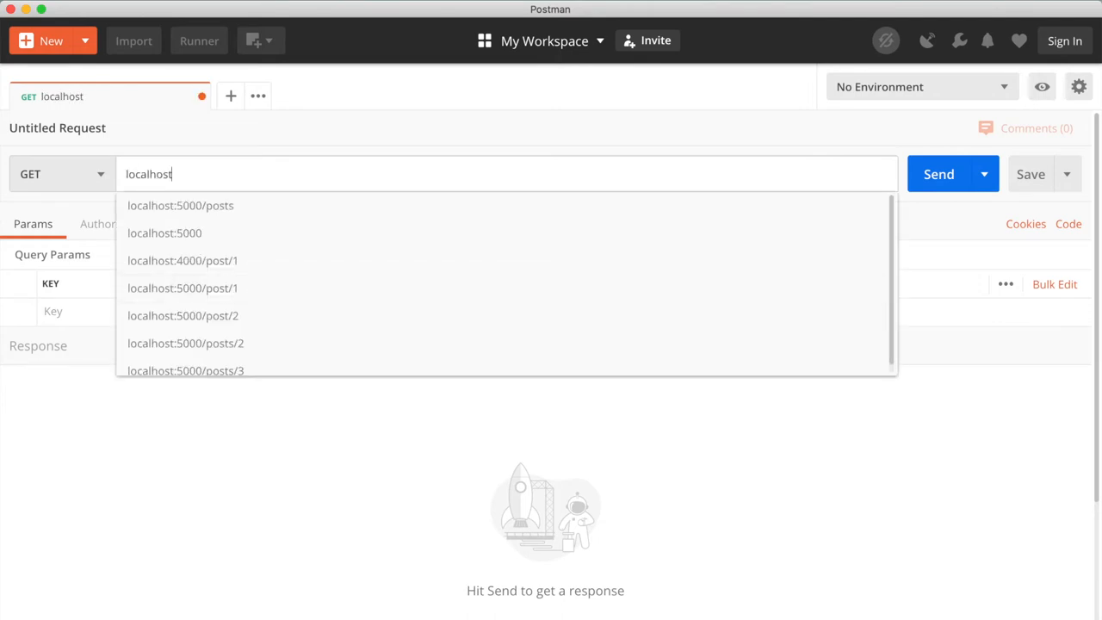
type("localhost:5000/posts")
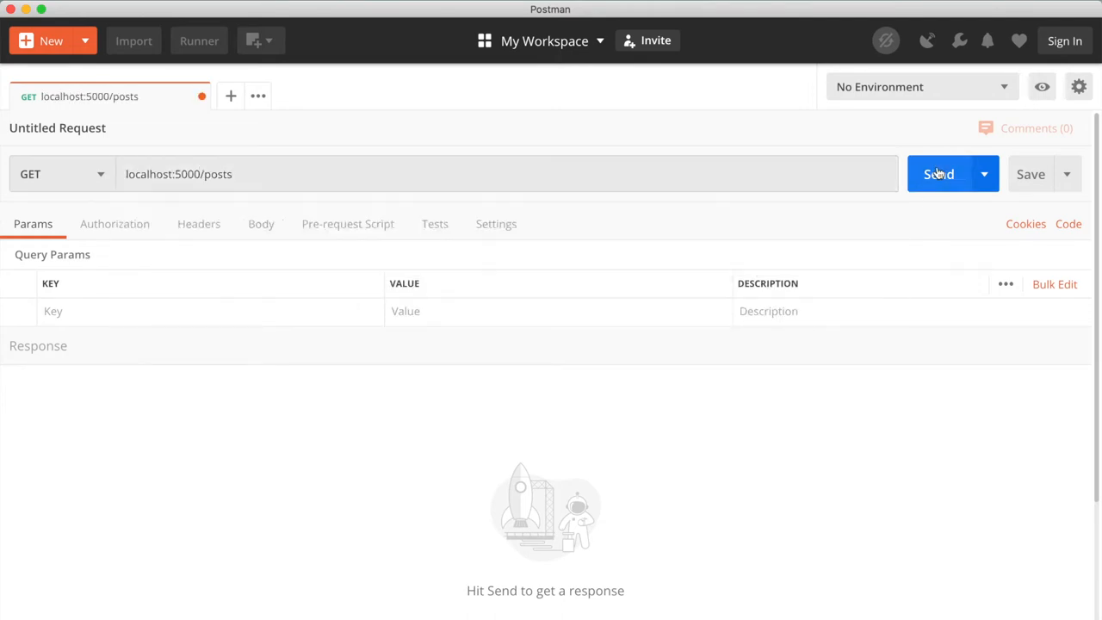
left_click(938, 174)
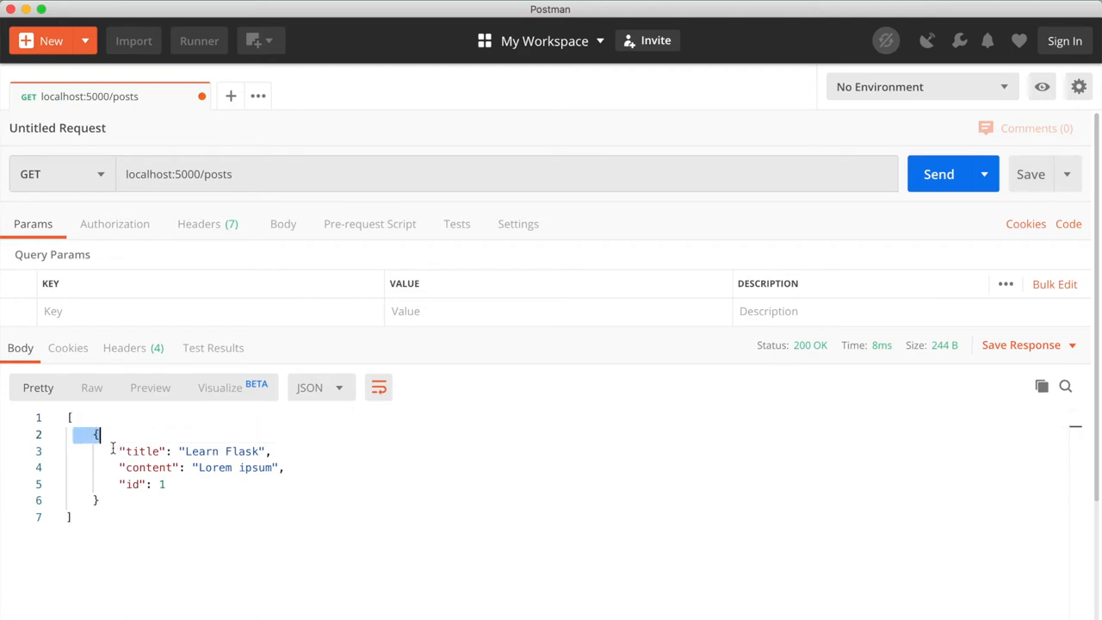
left_click_drag(96, 434, 100, 499)
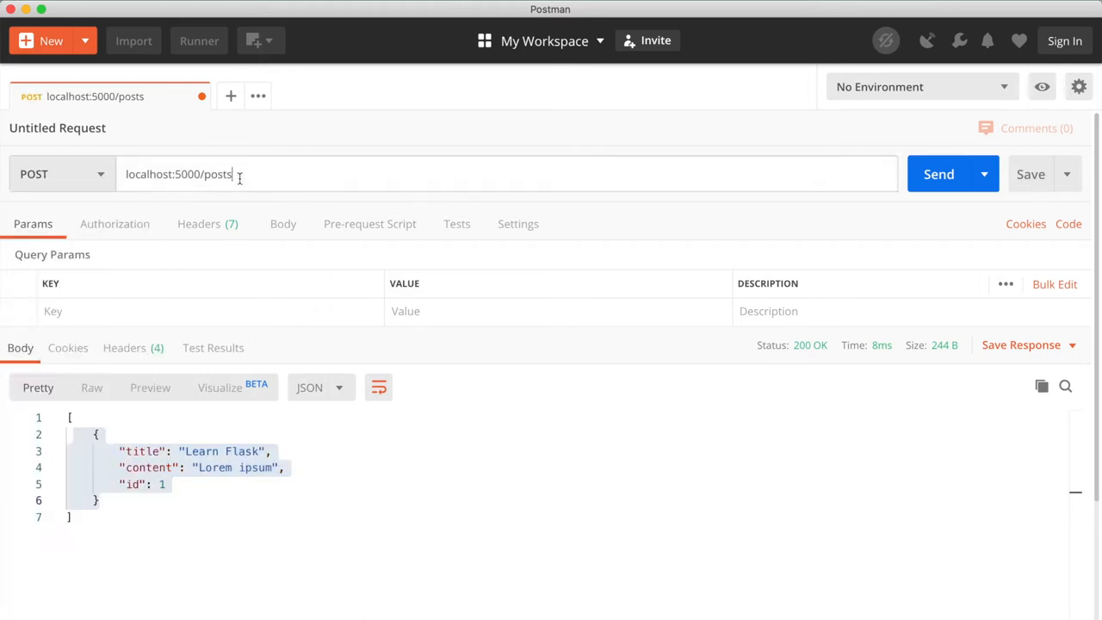
mouse_move(258, 241)
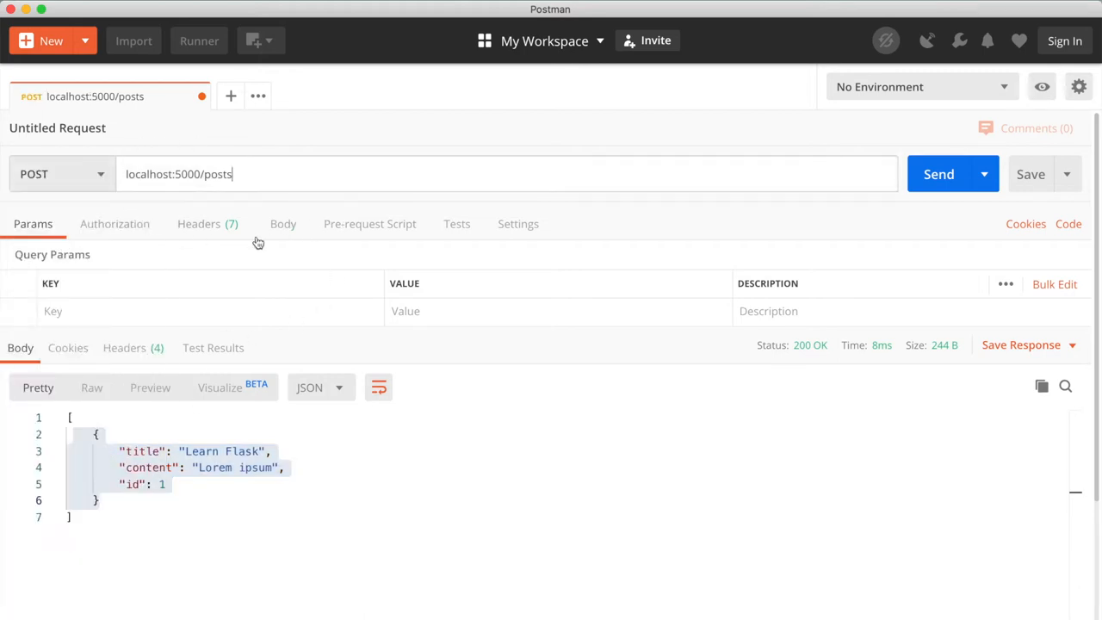
Step: POST a raw JSON body {"title": "Learn Django", "content": "New post!"} to localhost:5000/posts
left_click(283, 224)
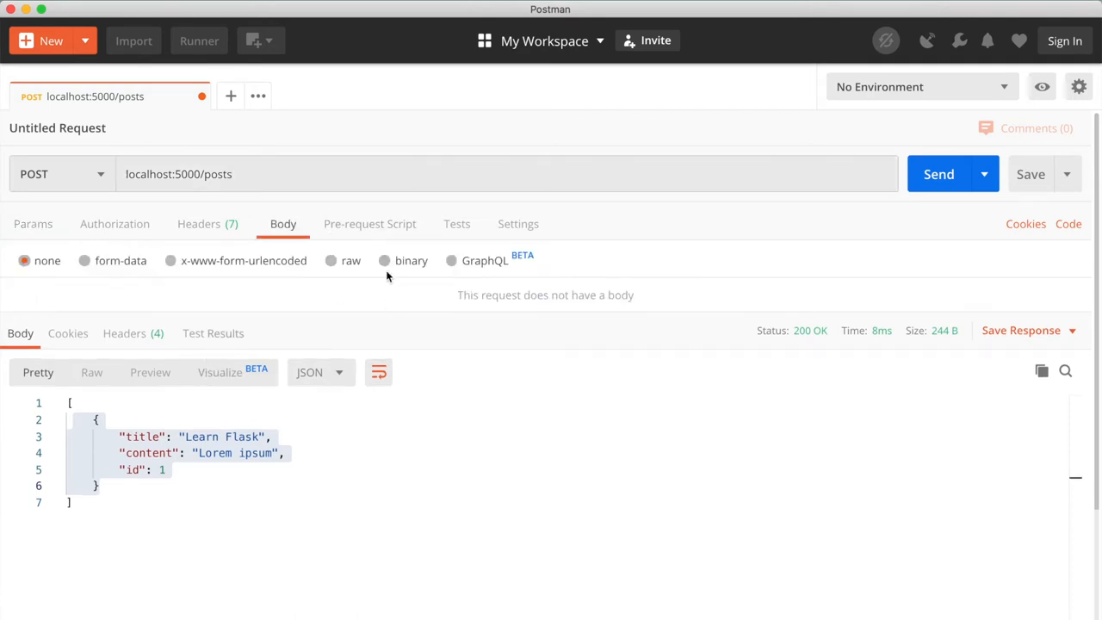
left_click(351, 260)
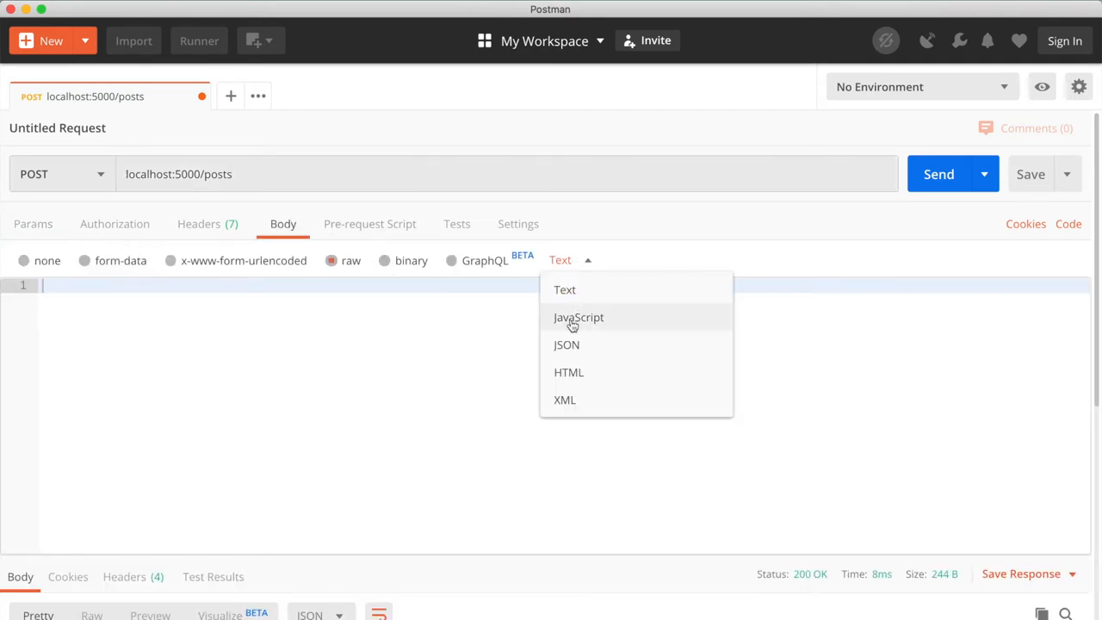
left_click(566, 344)
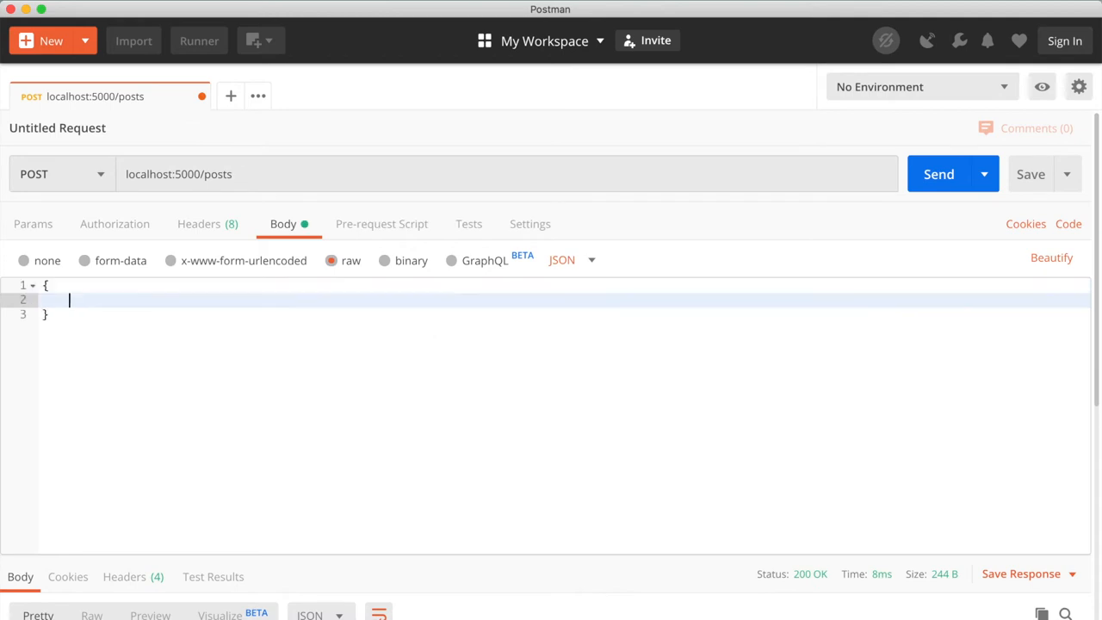
type("\"title\":")
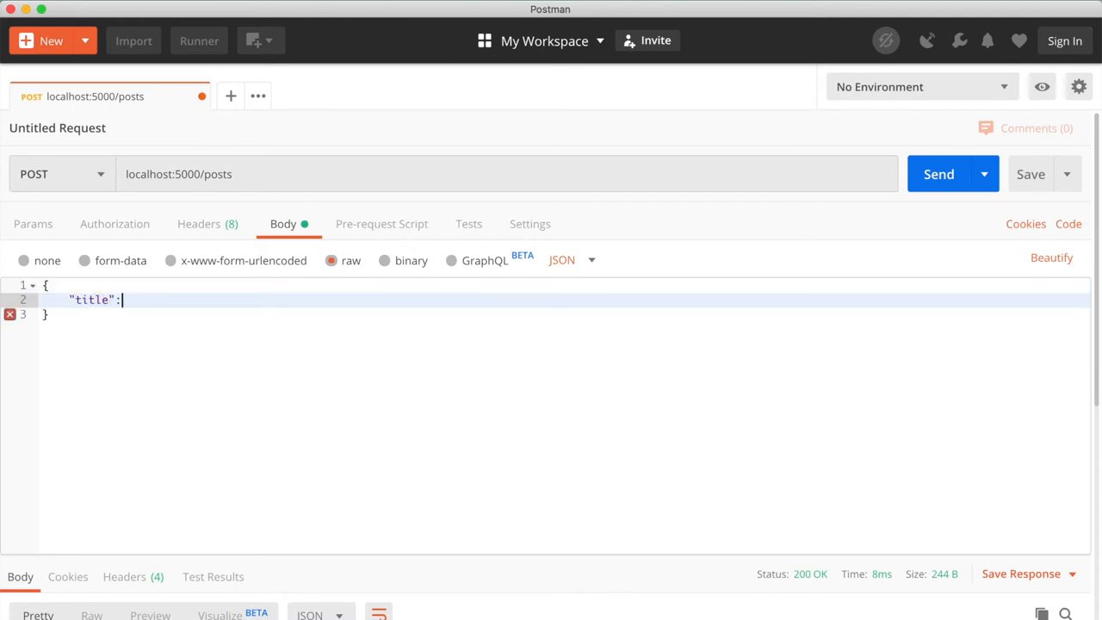
type("\"Le\"")
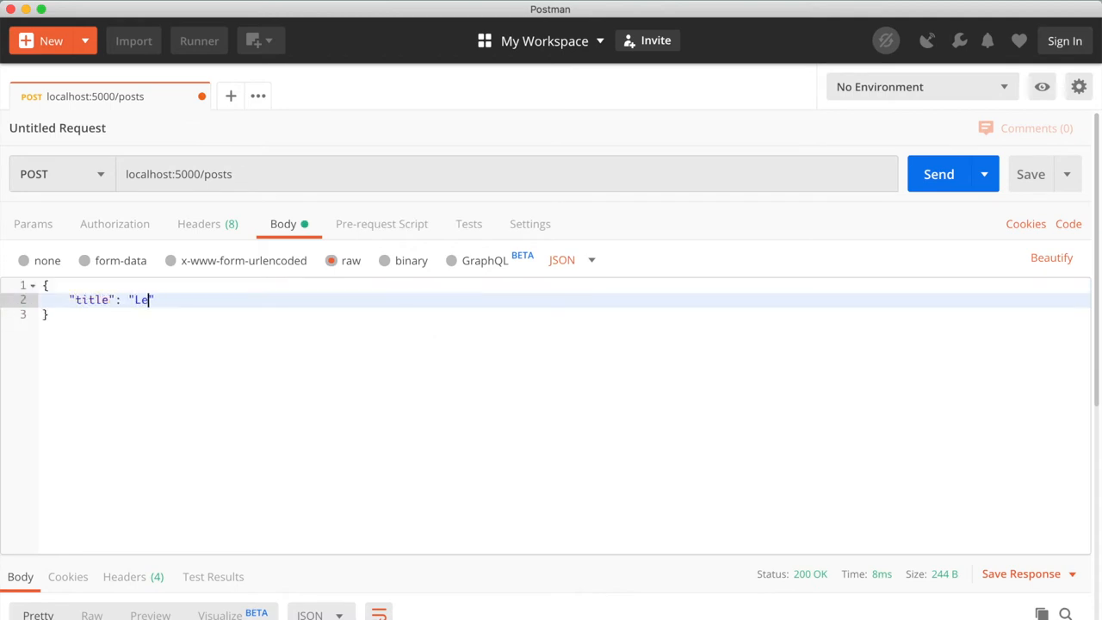
type("arn Django\",")
type("\"content")
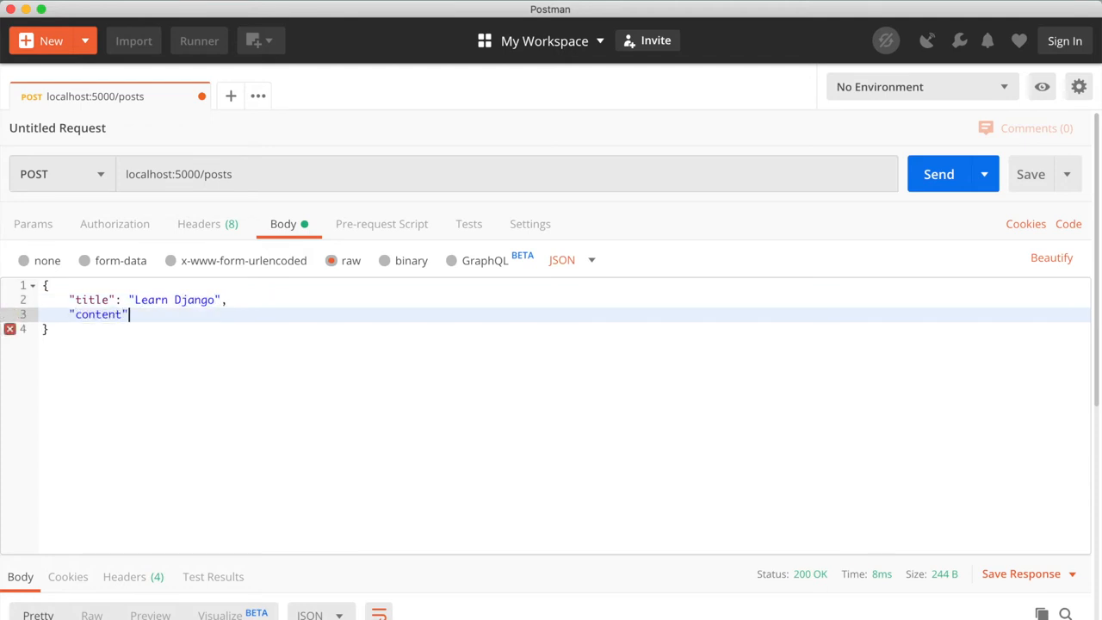
type(": \"New post\"")
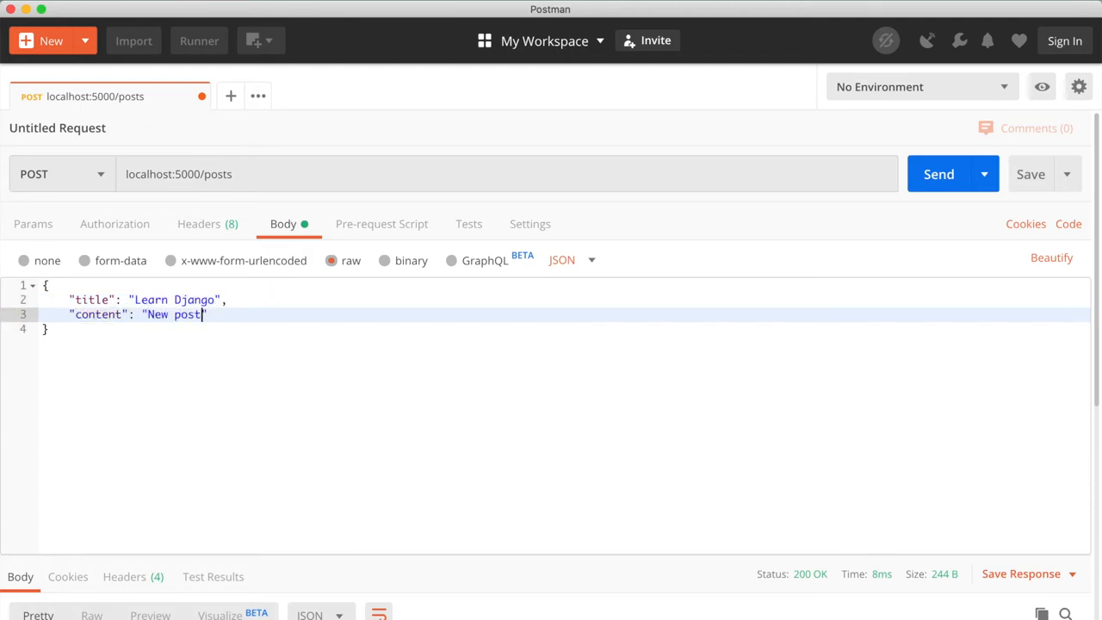
type("!")
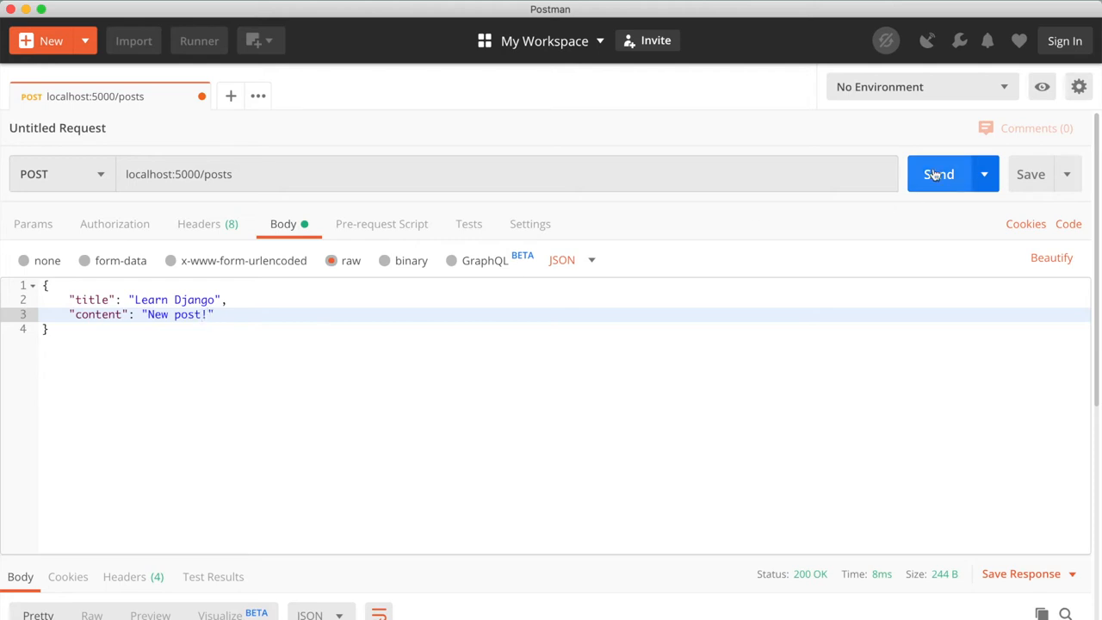
left_click(938, 174)
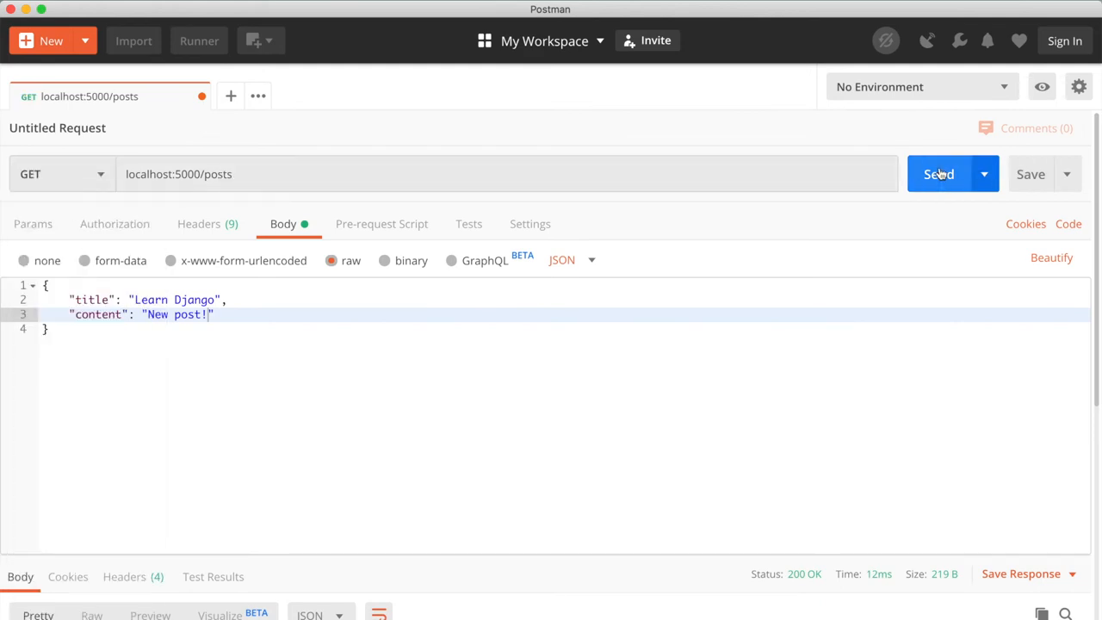
Step: Re-send GET localhost:5000/posts, now returning Learn Flask (id 1) and Learn Django (id 2)
left_click(938, 174)
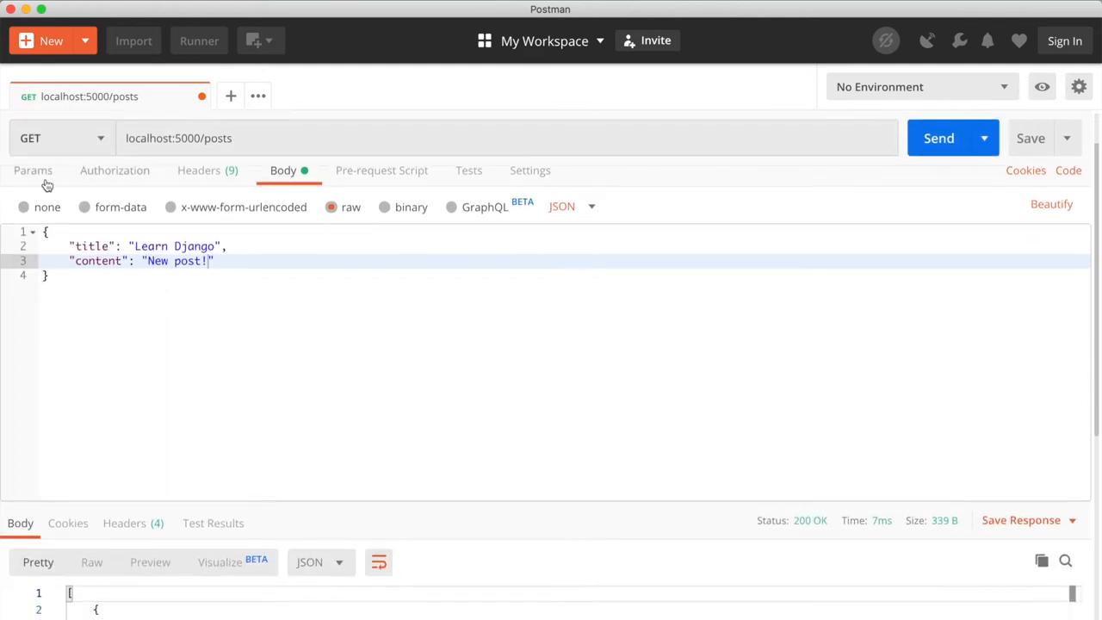
left_click(33, 170)
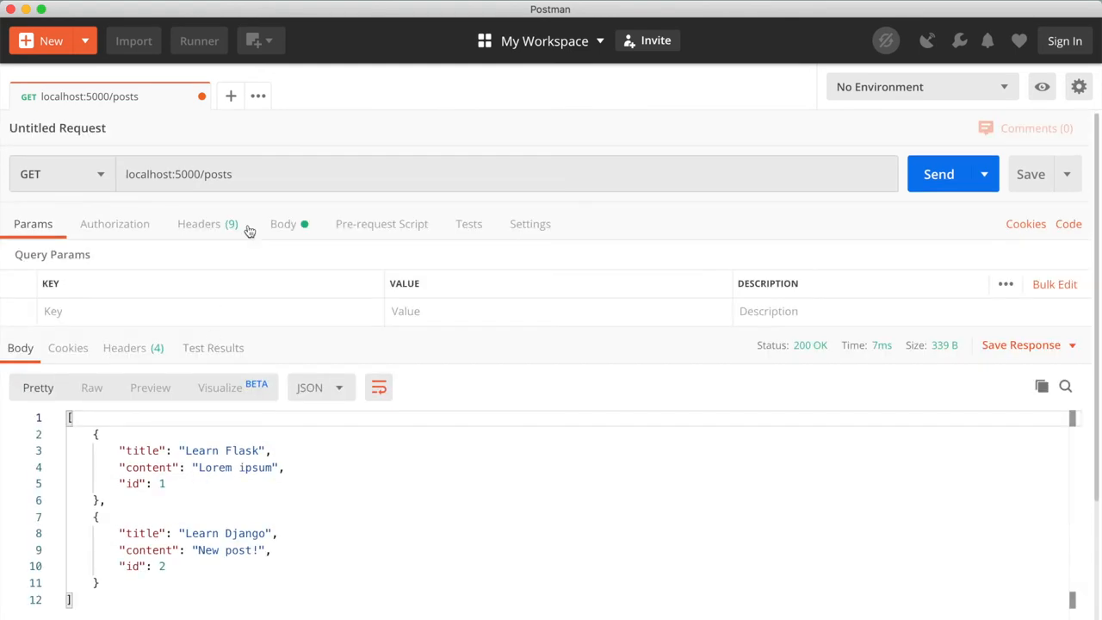
mouse_move(155, 203)
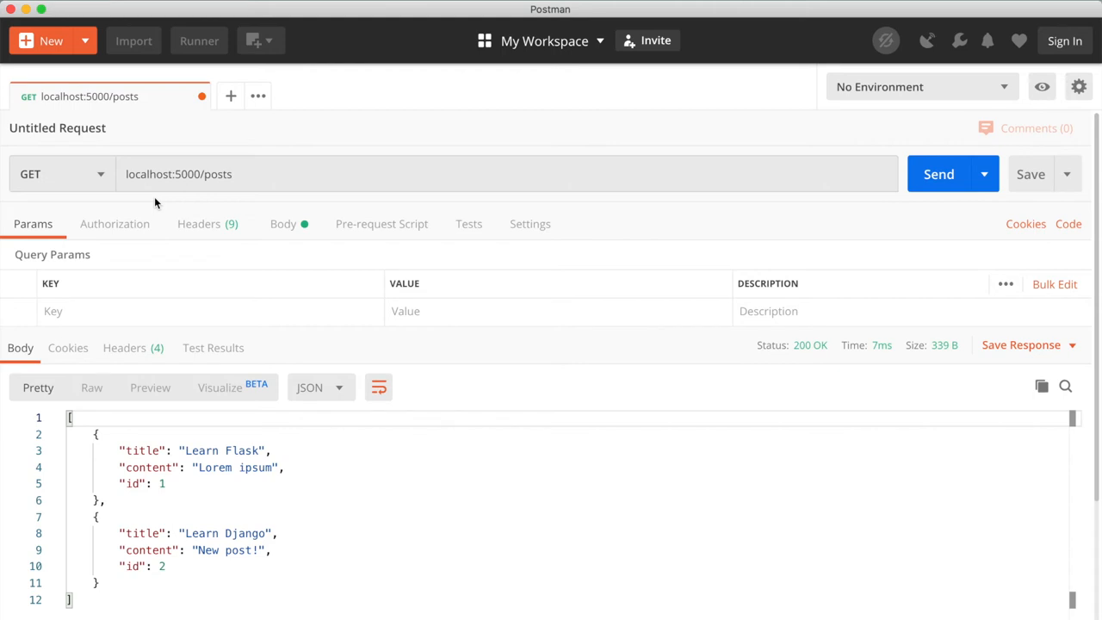
Step: Change the URL to localhost:5000/post/1 and fetch only the Learn Flask post
key("Backspace")
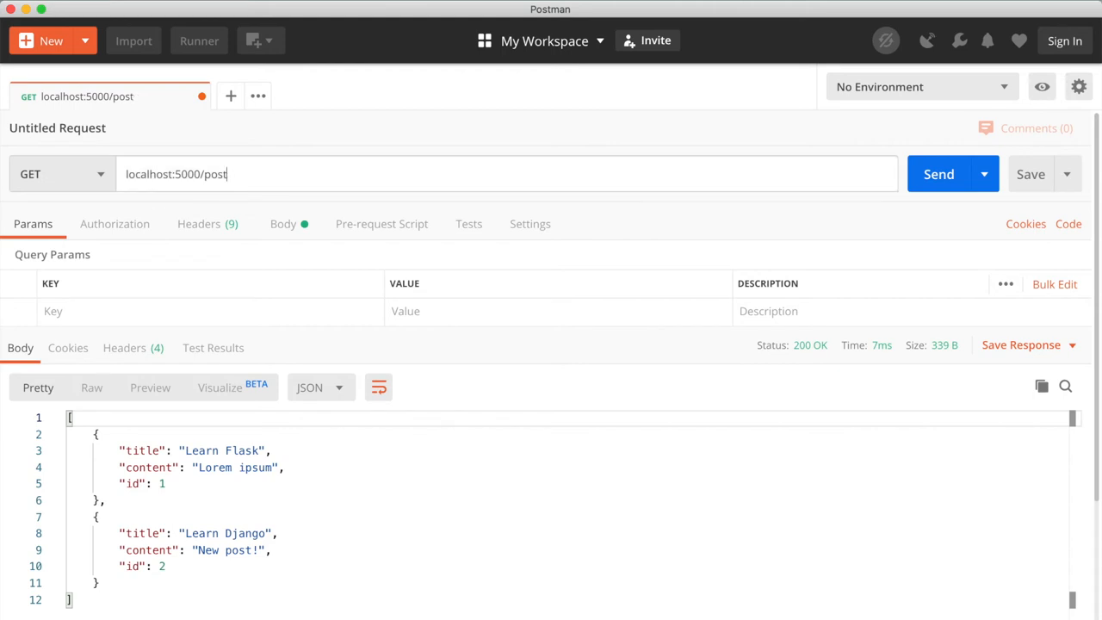
type("/1")
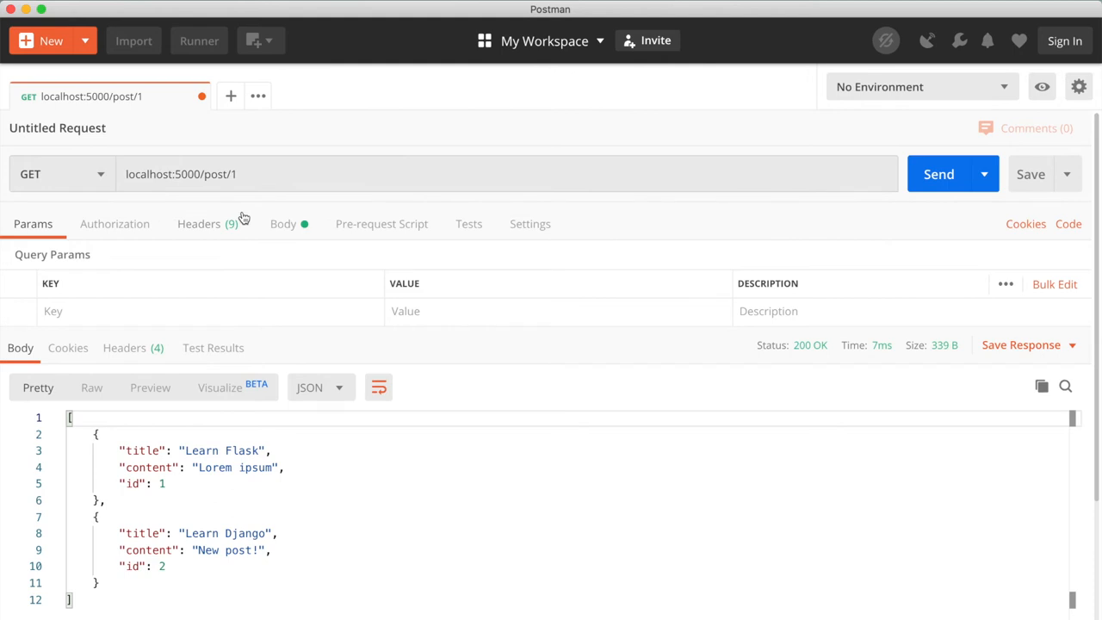
left_click(938, 174)
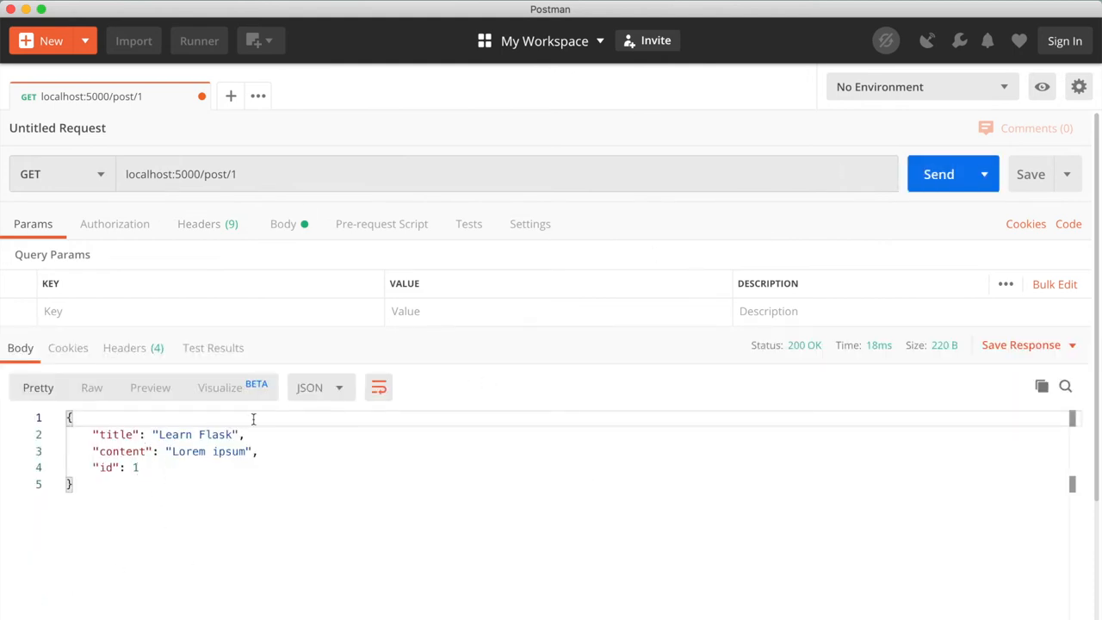
Step: Make the request a PATCH with body title "Learn Django" and content "Updated post!" for post 1
left_click(60, 173)
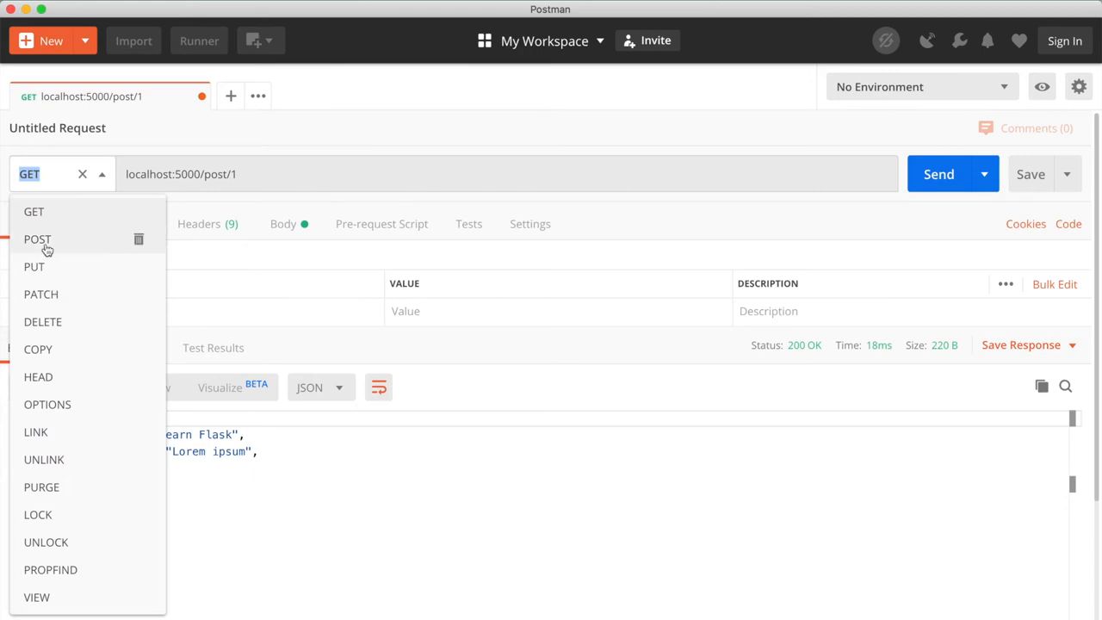
left_click(38, 237)
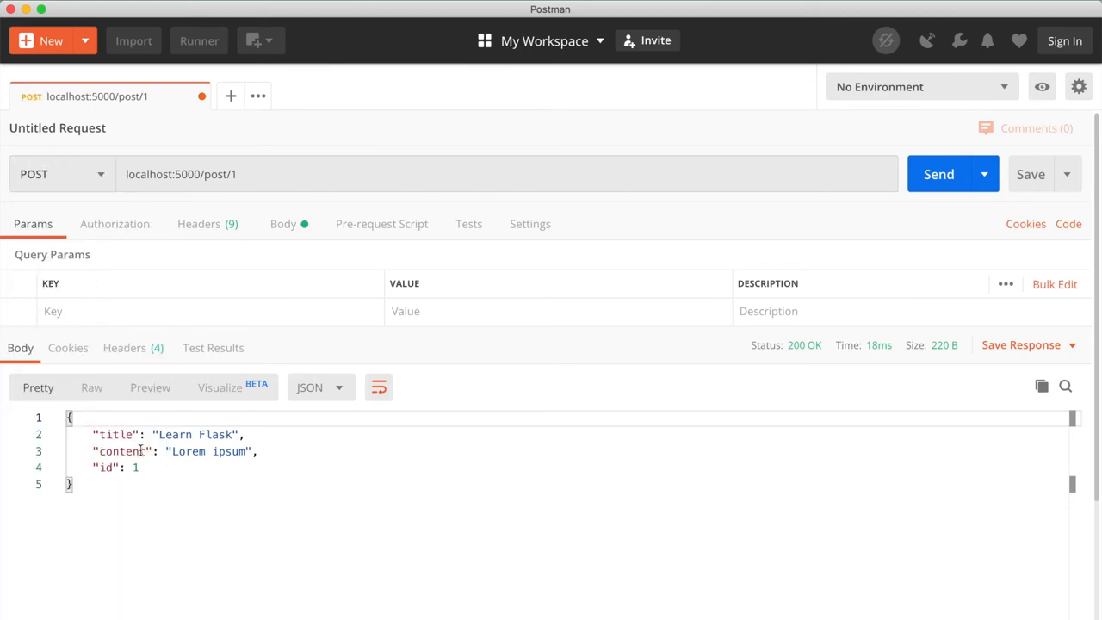
left_click(60, 174)
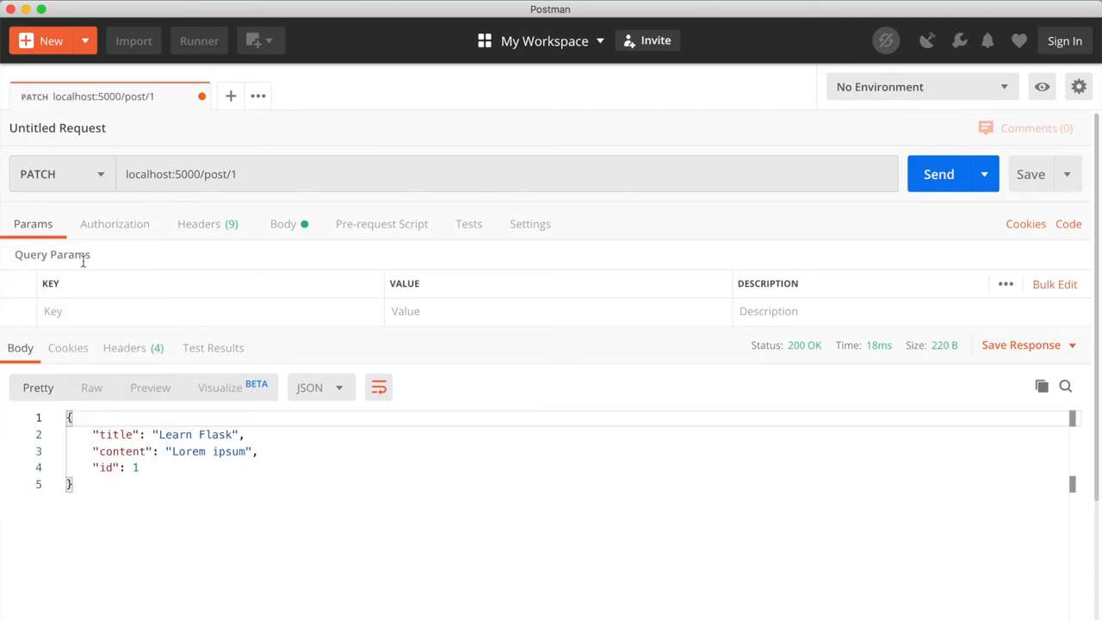
left_click(282, 223)
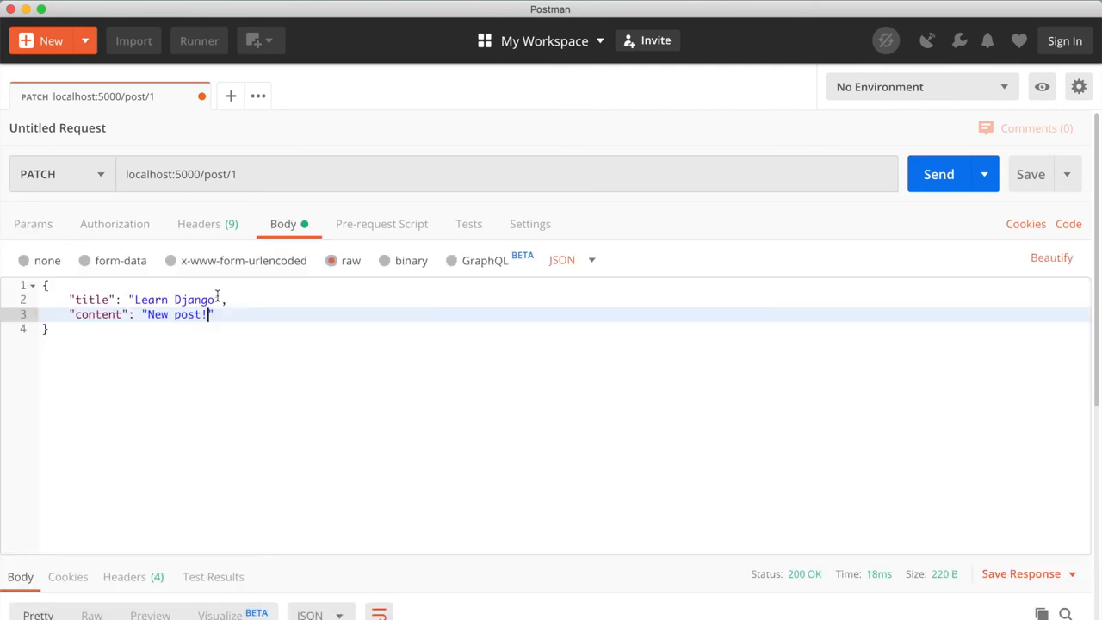
scroll("up", 3)
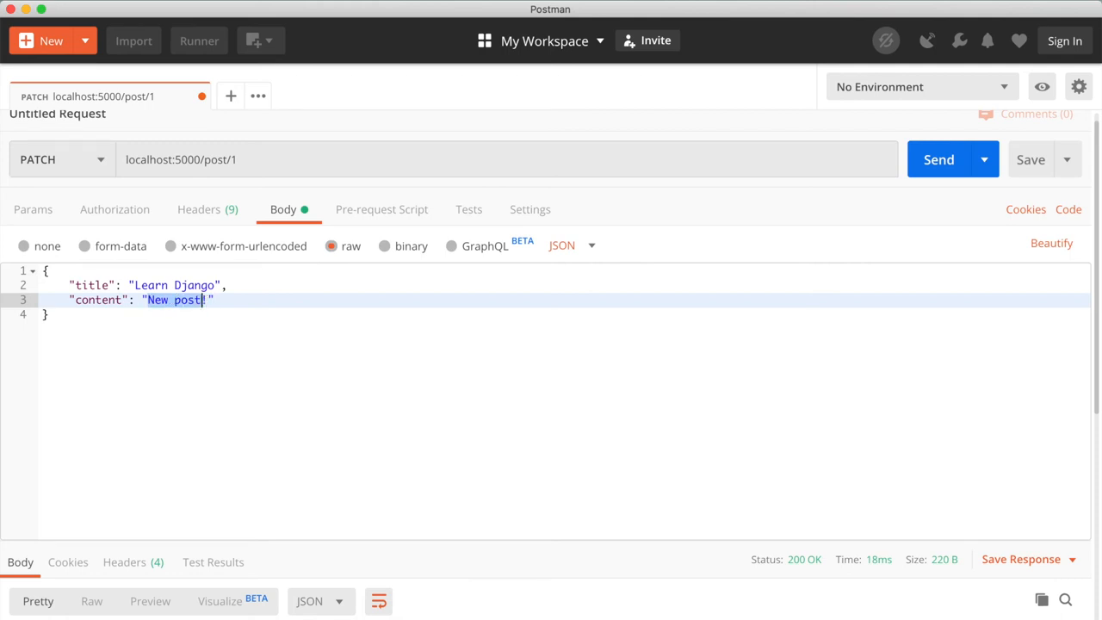
key("Backspace")
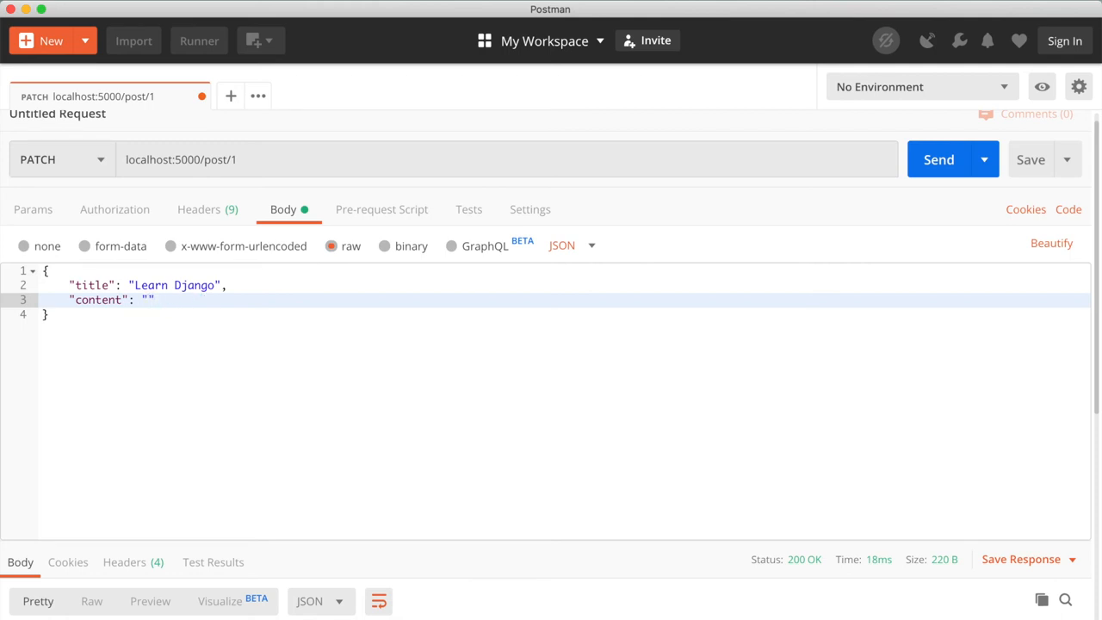
type("Updated post!")
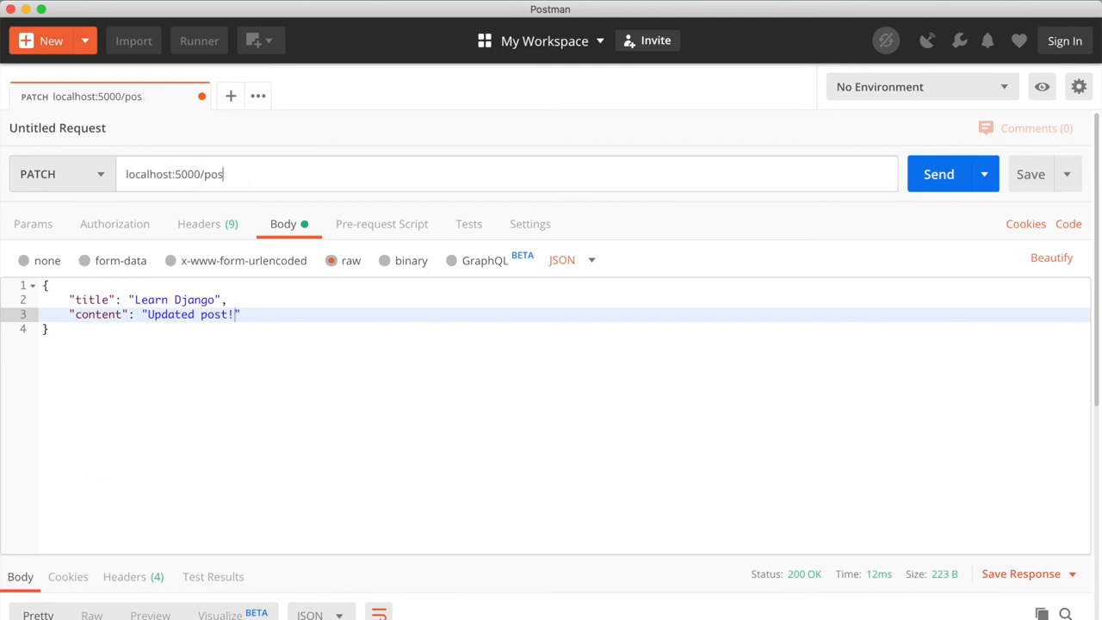
Step: Switch back to GET on localhost:5000/posts and highlight post 1 as Learn Django / Updated post!
left_click(60, 174)
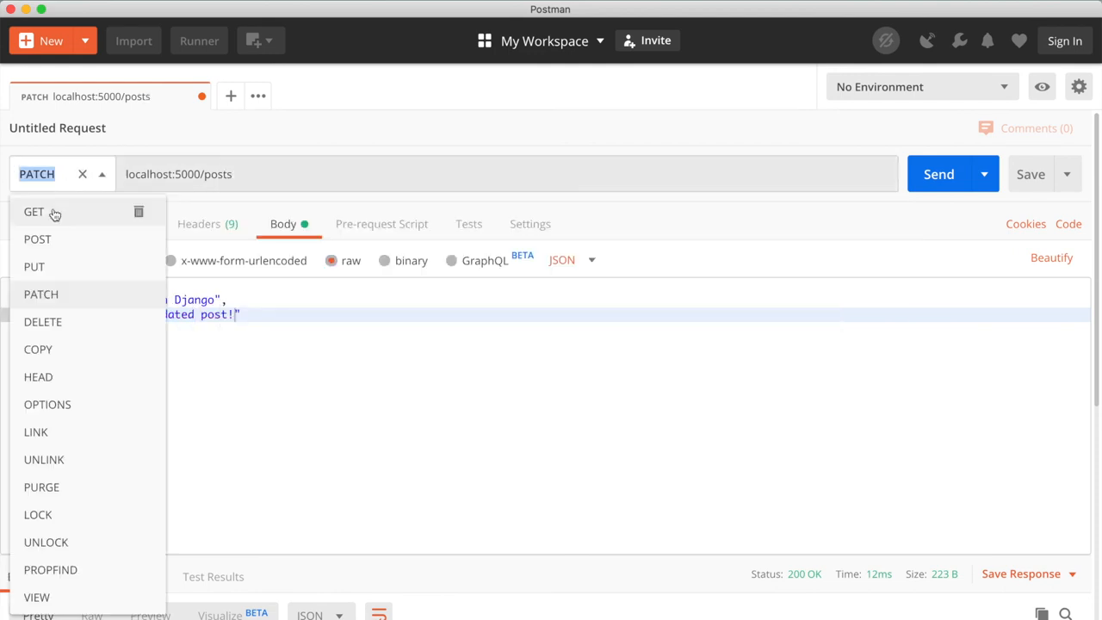
left_click(35, 212)
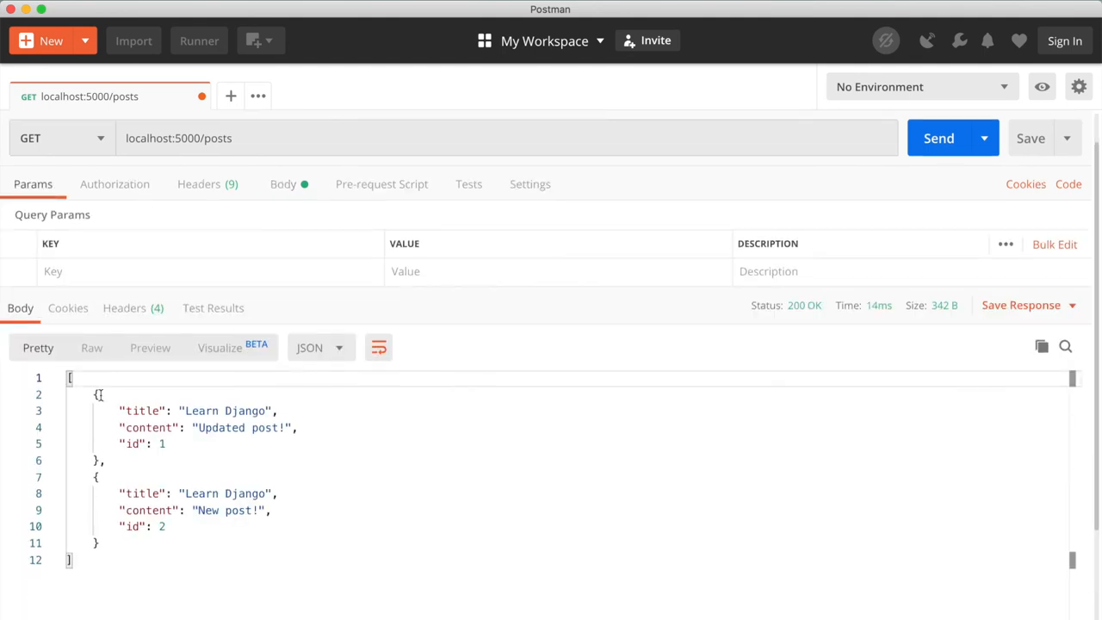
left_click_drag(96, 394, 100, 542)
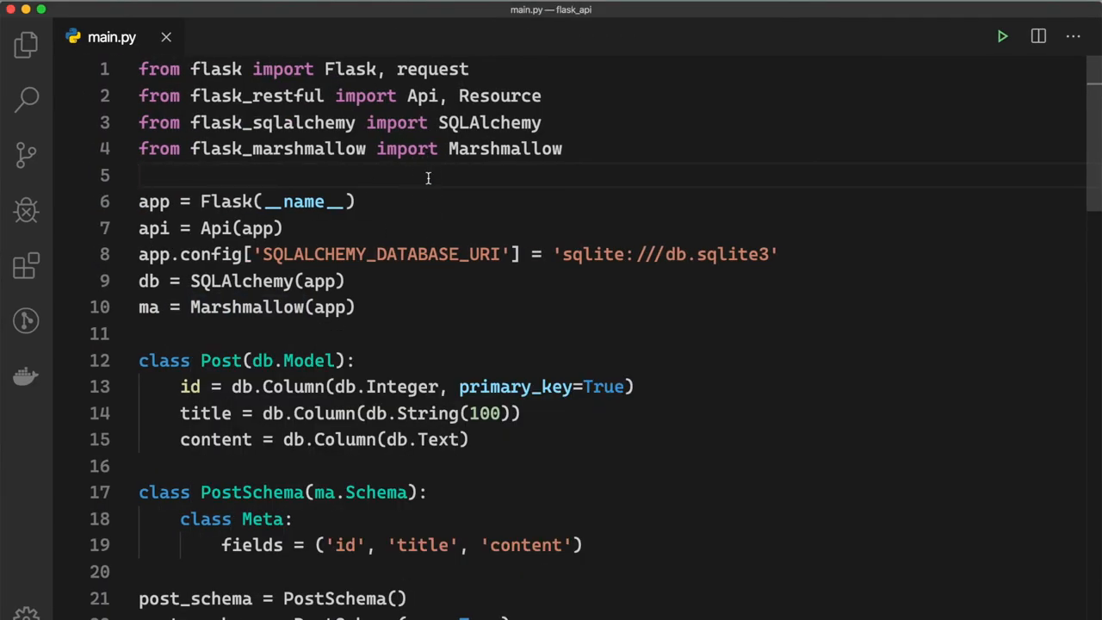
Step: Scroll main.py down through the patch and delete handlers and back up to the imports
scroll("down", 3)
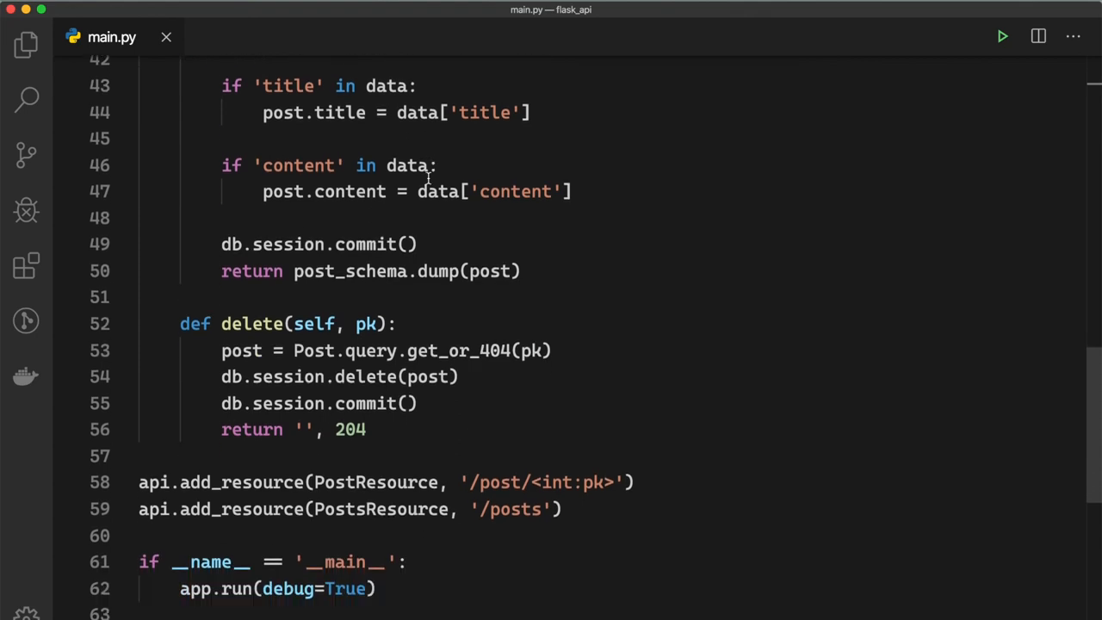
scroll("up", 3)
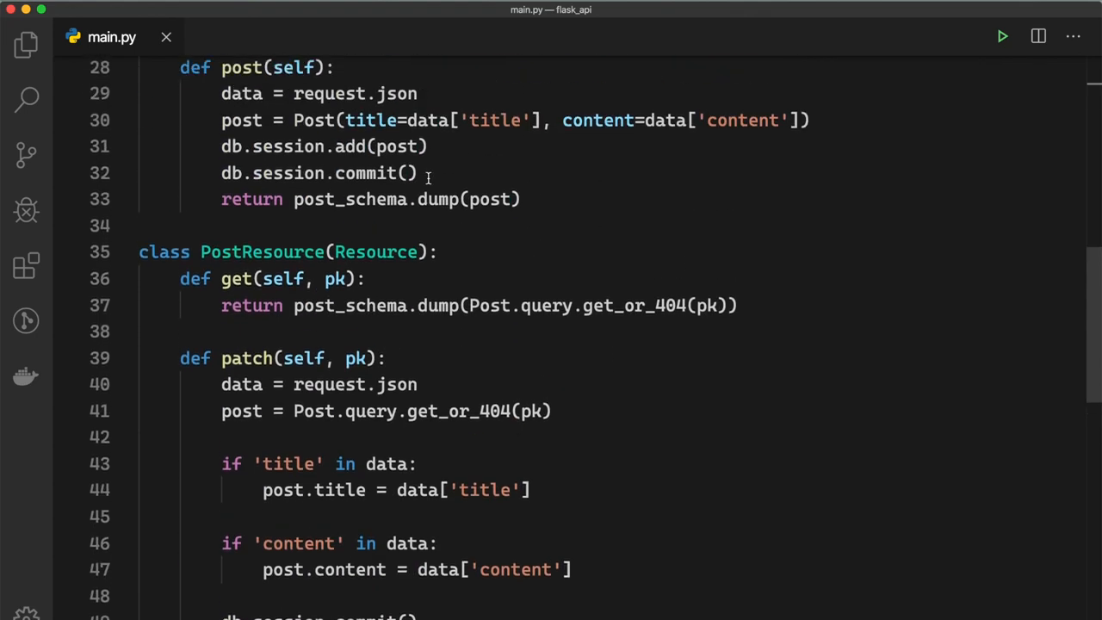
scroll("up", 3)
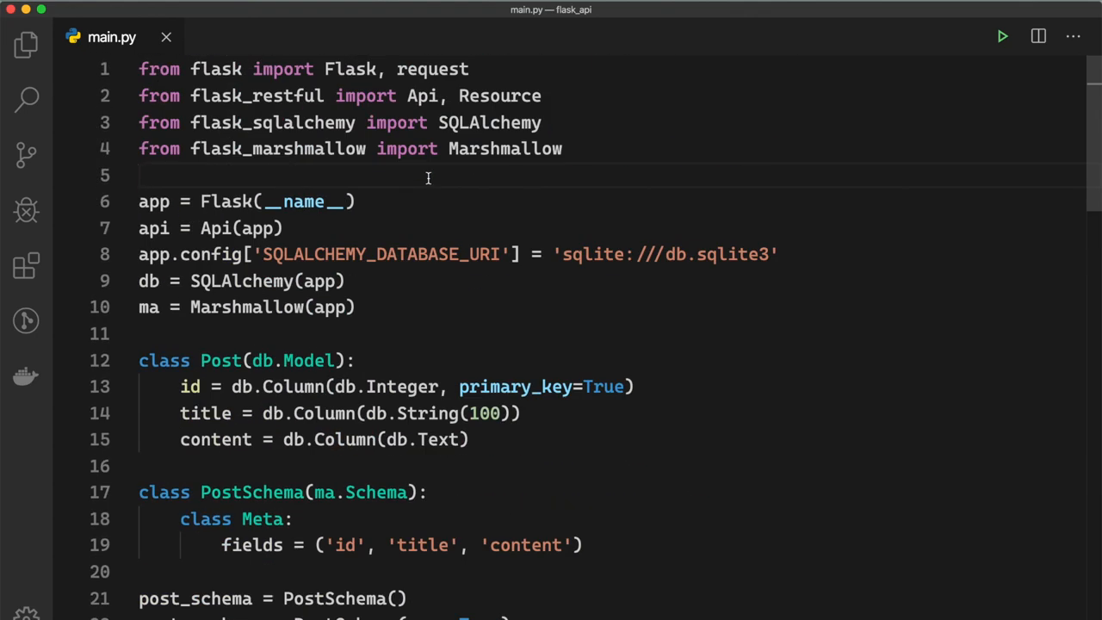